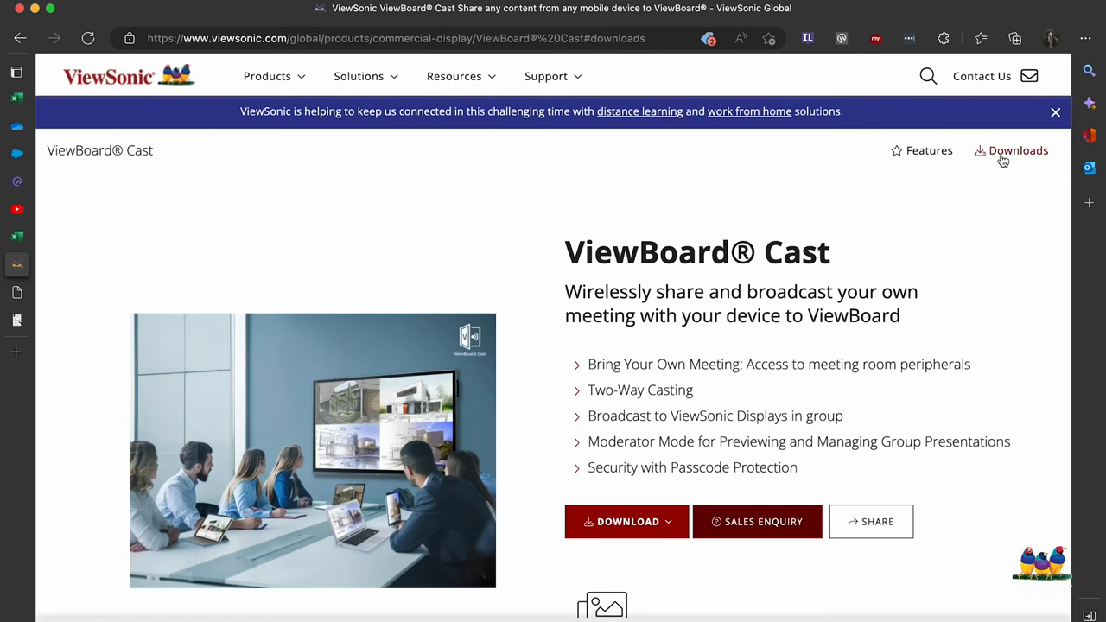
- Open the Downloads link on the ViewBoard Cast product page
left_click(1018, 151)
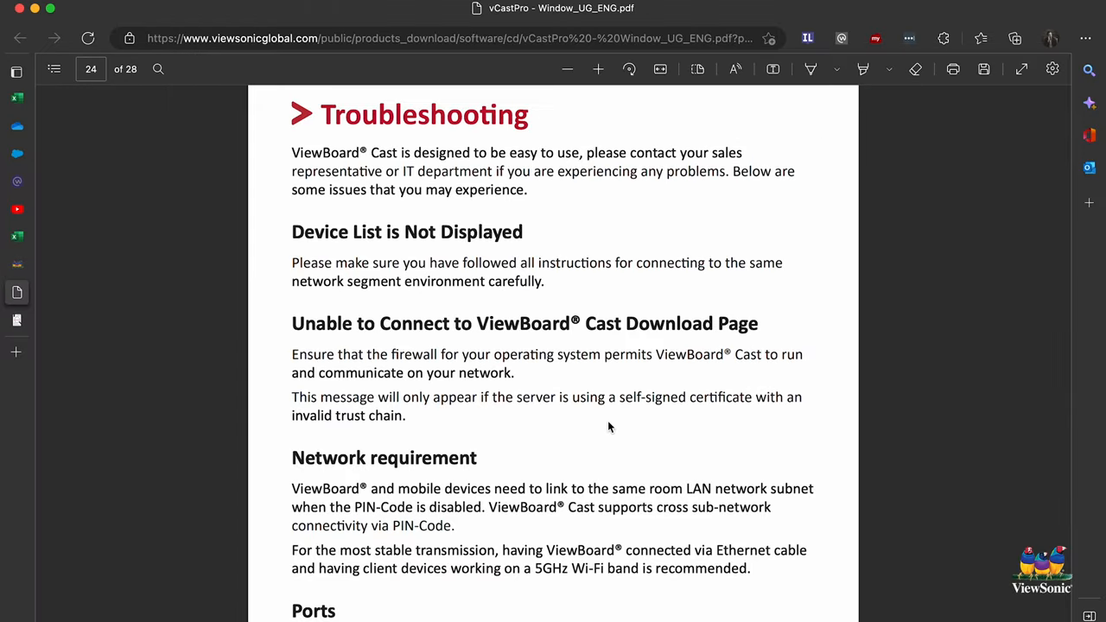
- Scroll the vCastPro guide from page 24's Ports and DNS section to page 25's Airplay ports
scroll("down", 3)
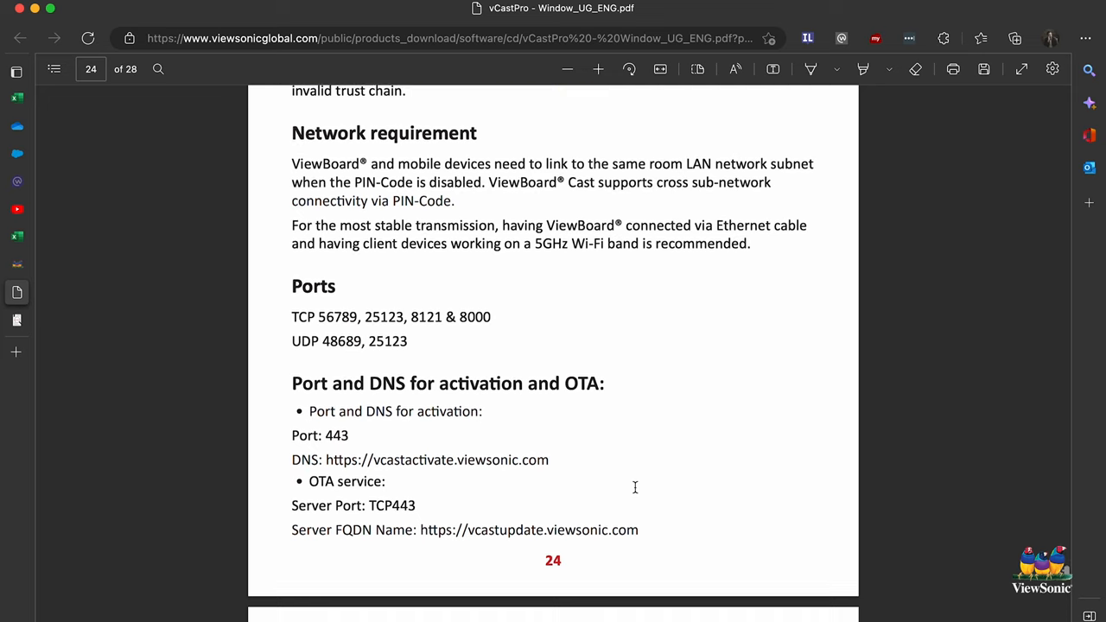
scroll("down", 3)
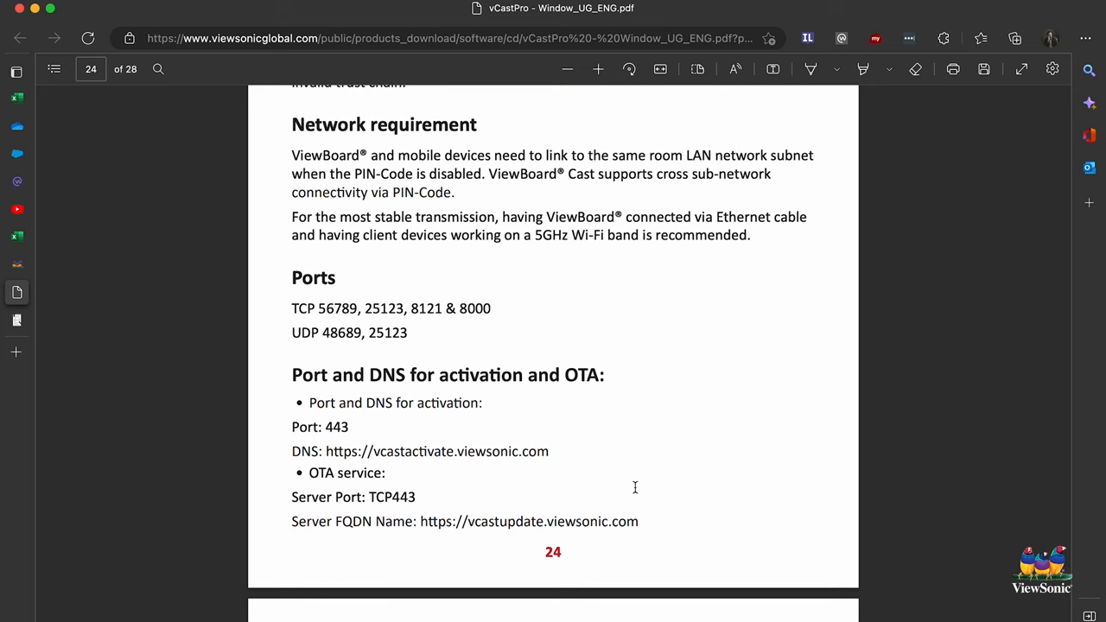
scroll("down", 3)
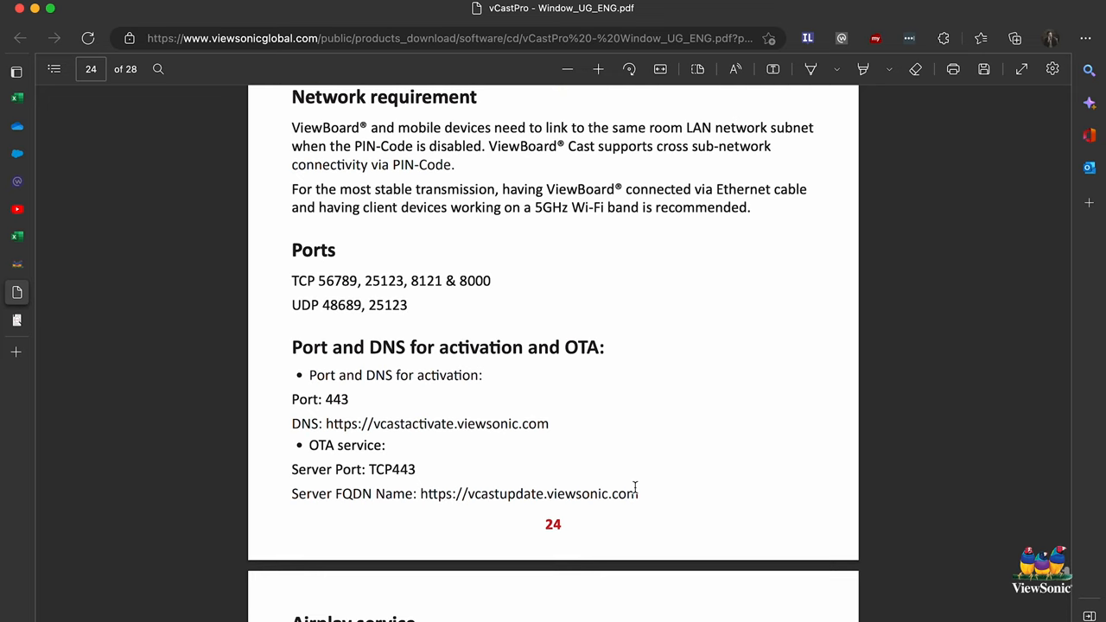
scroll("down", 3)
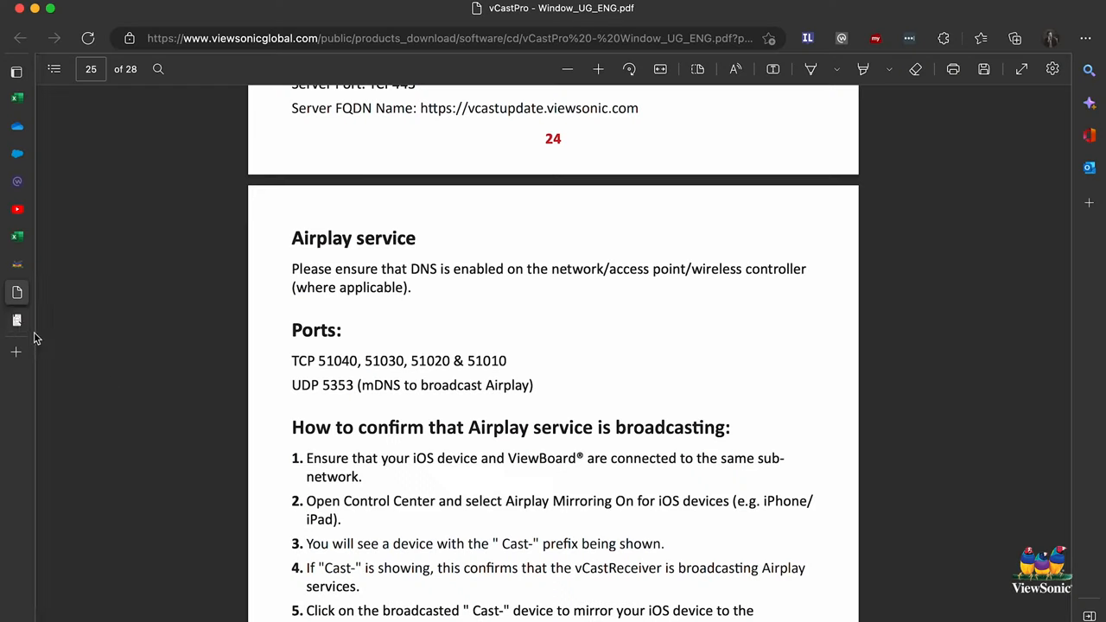
- Search the myViewBoard wiki for 'entity' to reach the Entity Management article
left_click(61, 319)
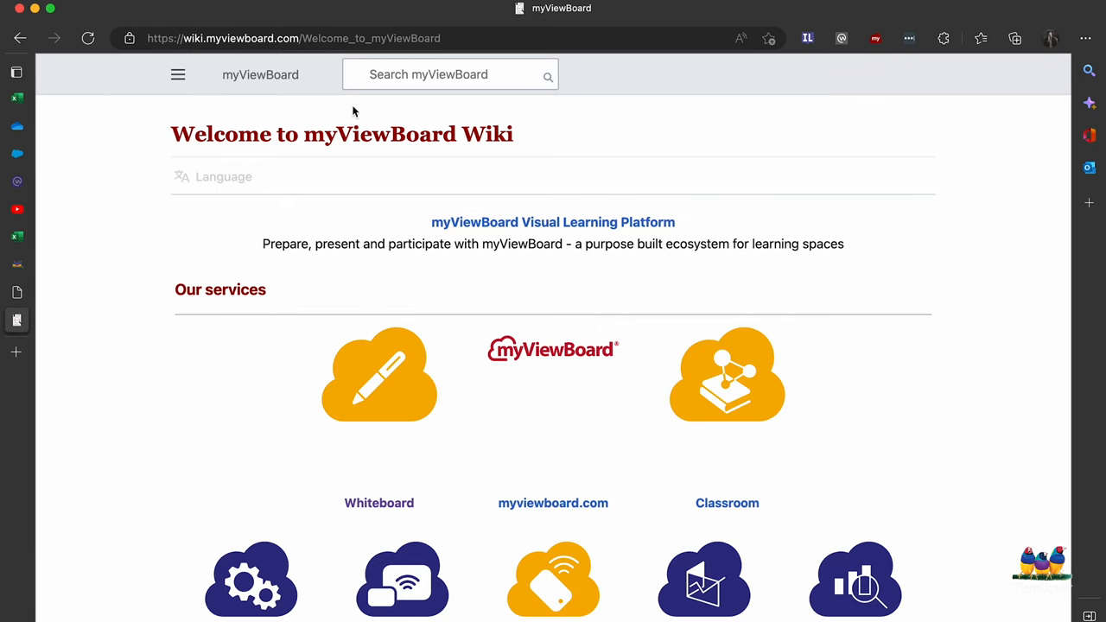
type("entit")
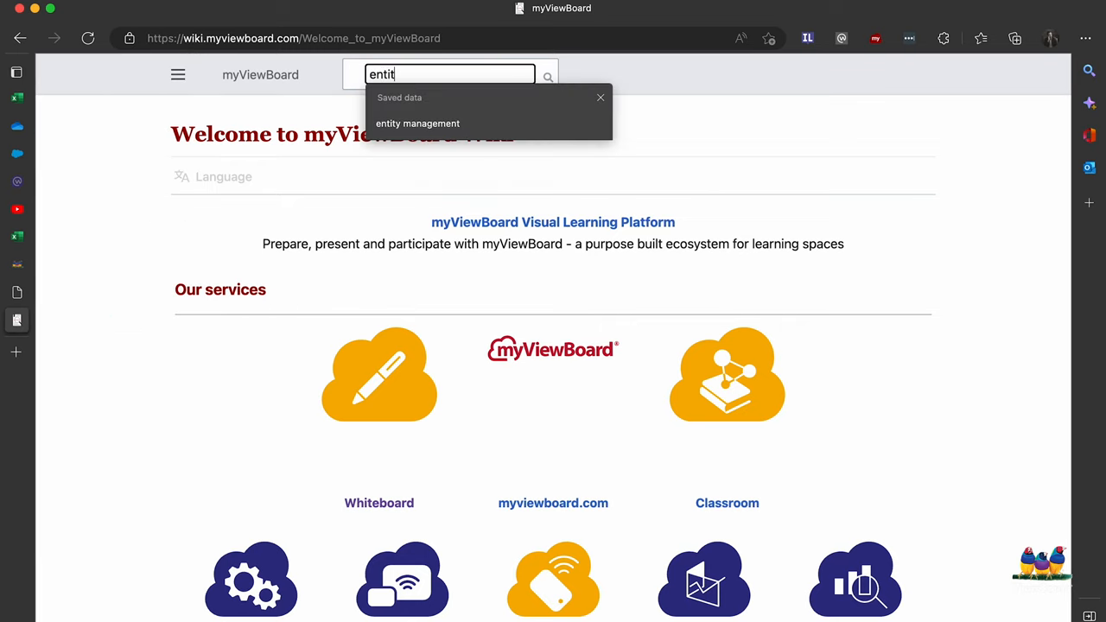
left_click(418, 123)
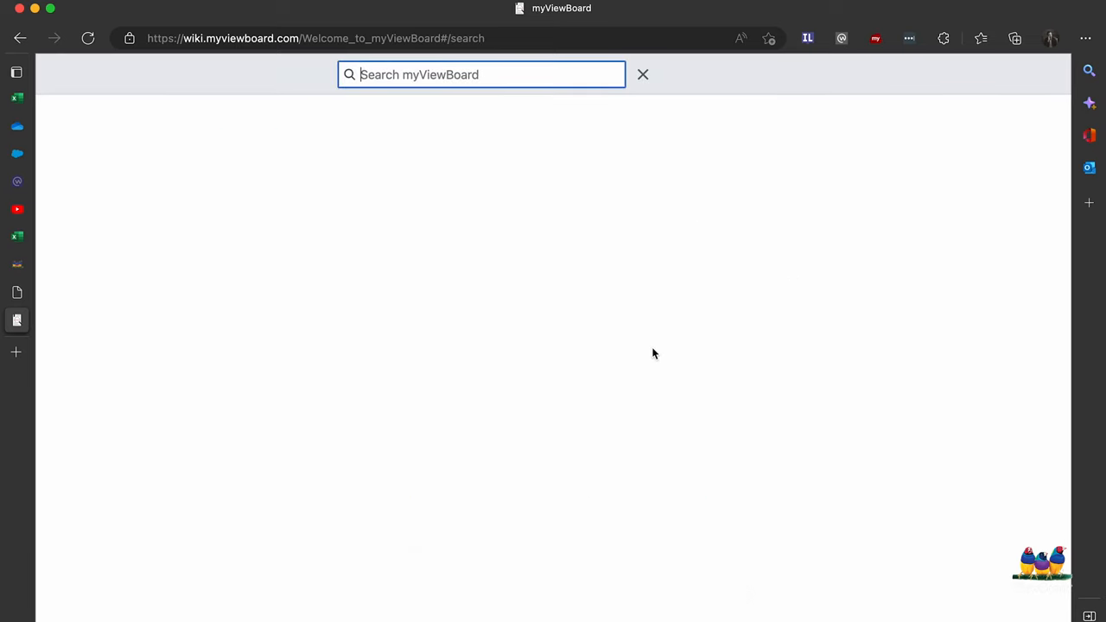
type("enti")
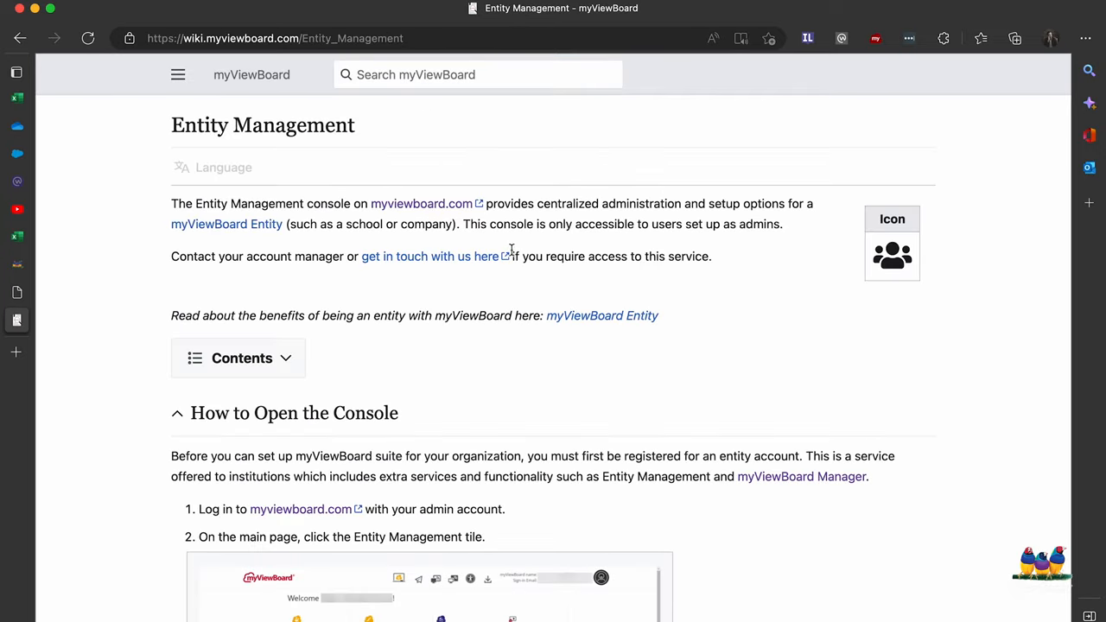
- Expand the article's Contents and jump to the Whitelisting section
left_click(285, 358)
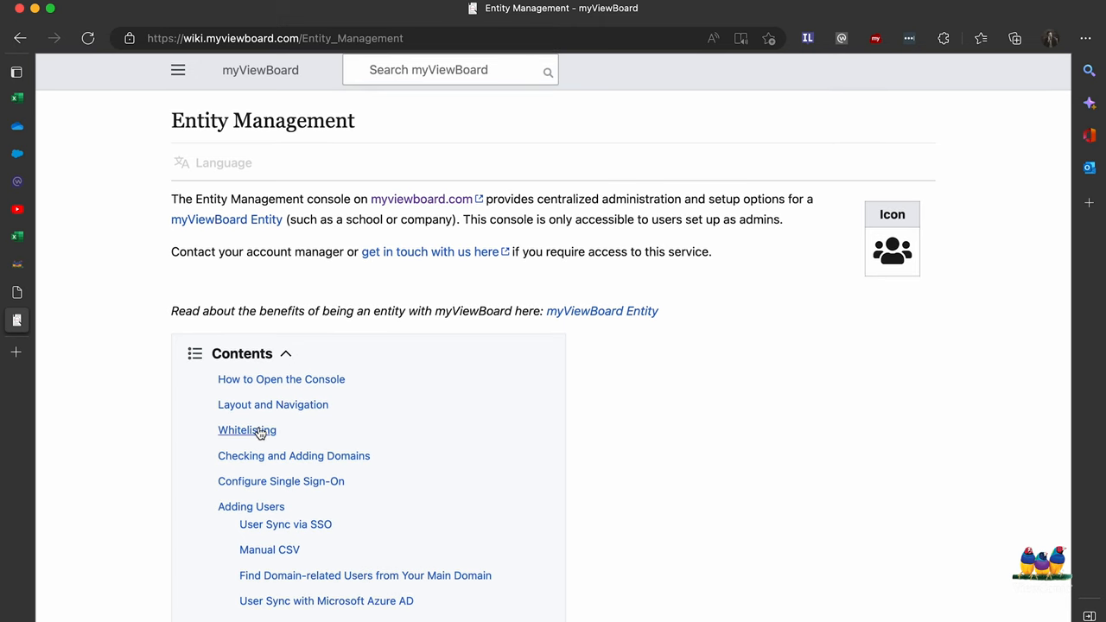
left_click(246, 429)
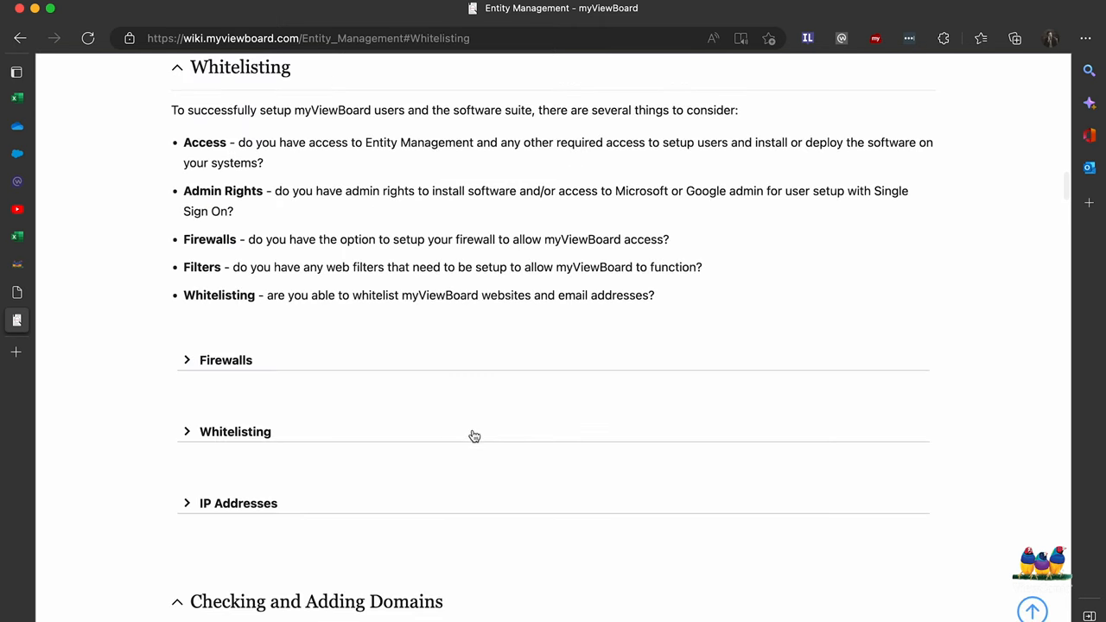
mouse_move(188, 368)
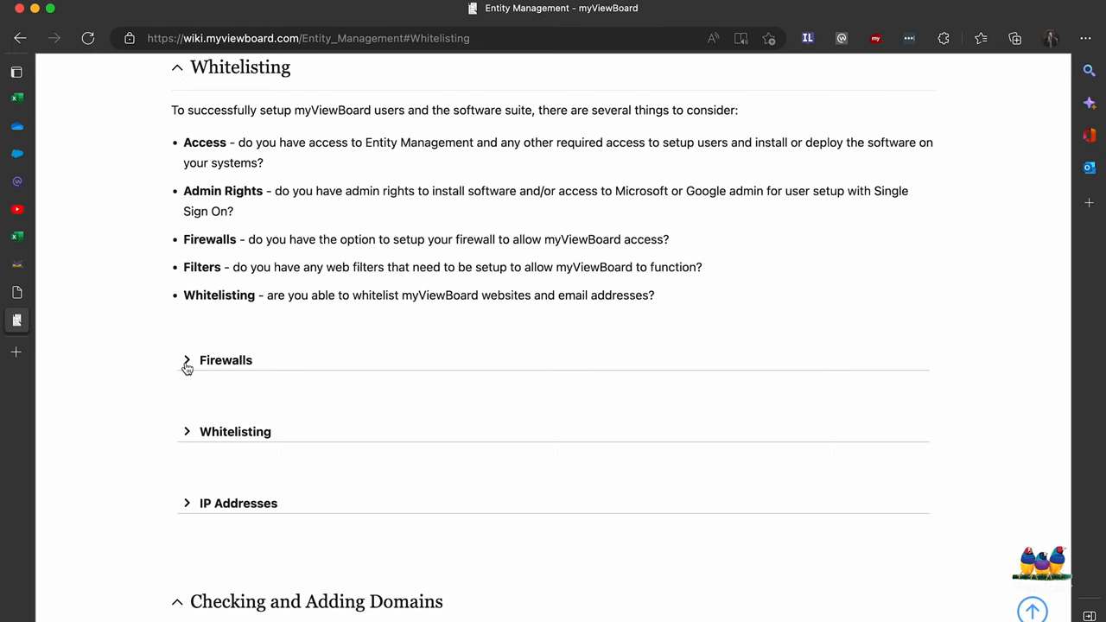
mouse_move(187, 445)
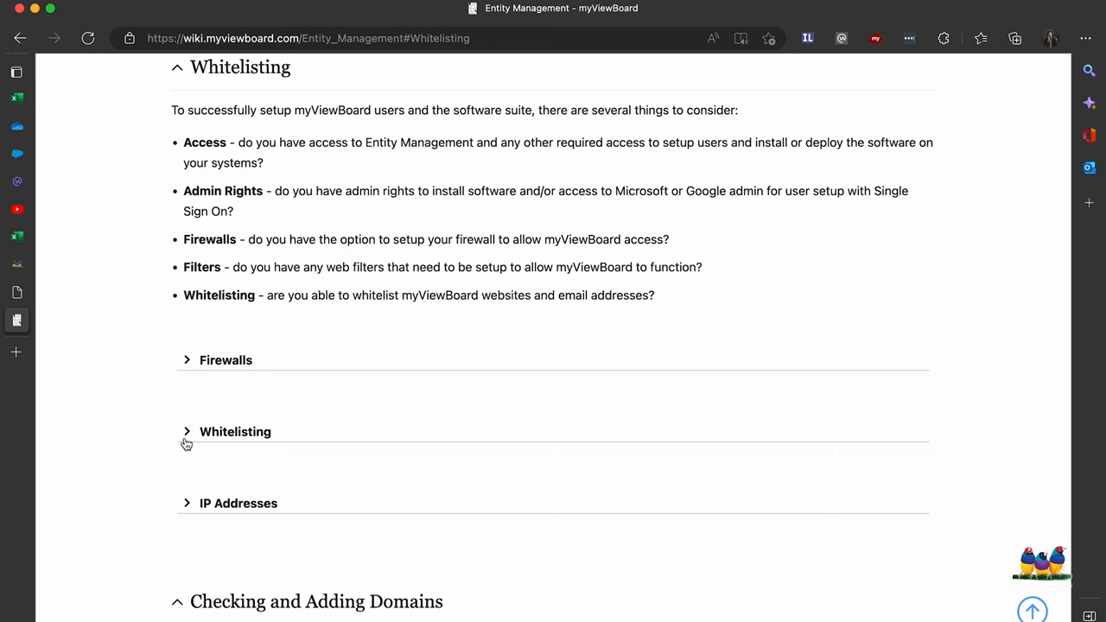
mouse_move(189, 515)
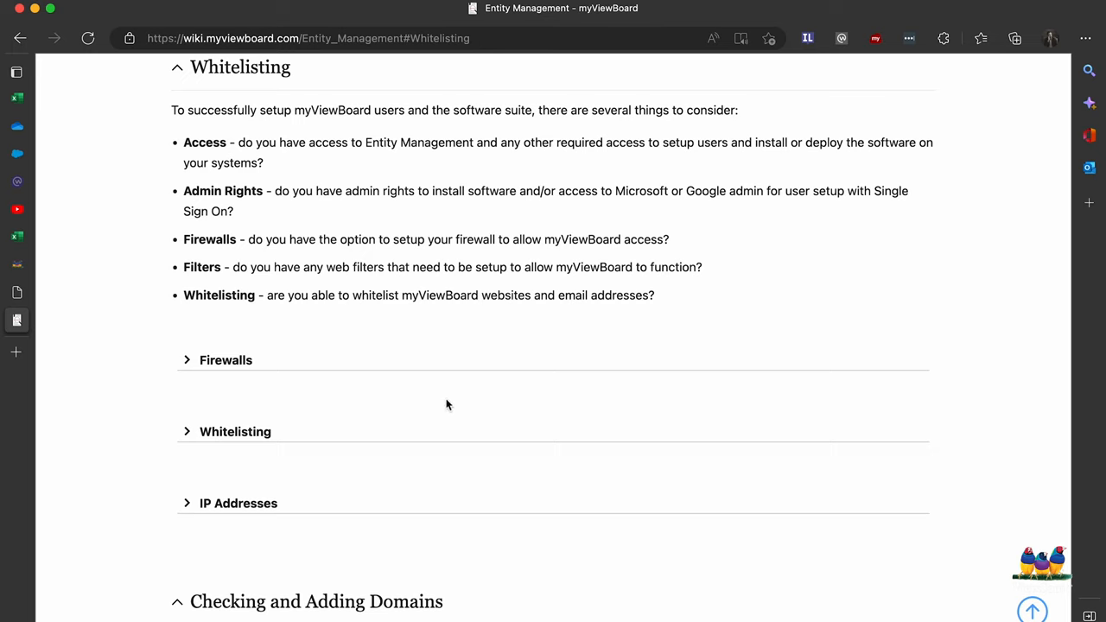
mouse_move(449, 407)
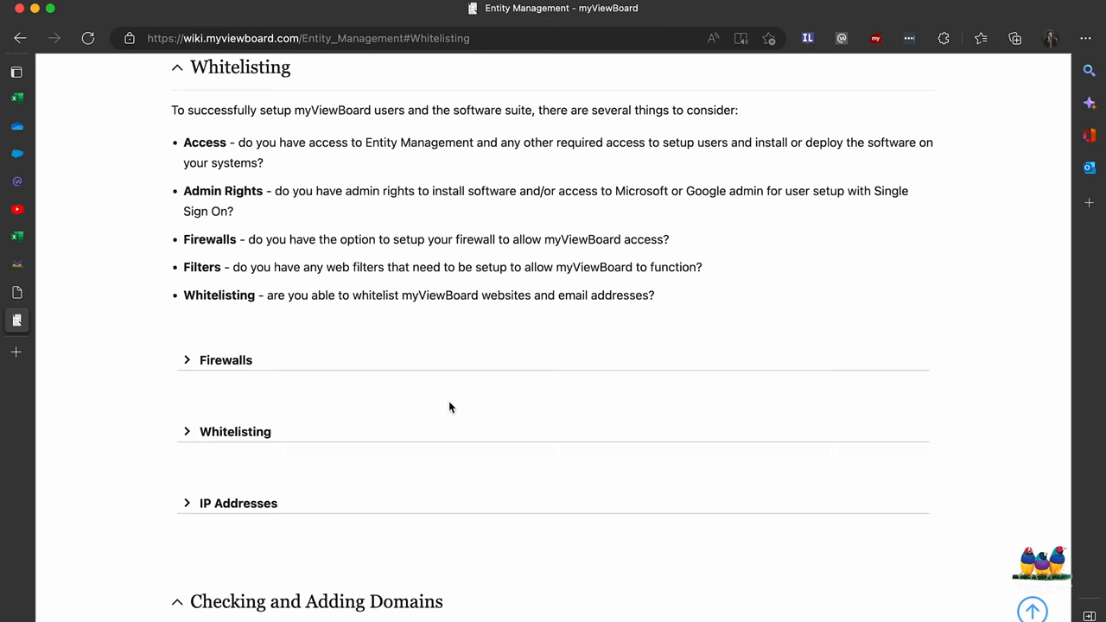